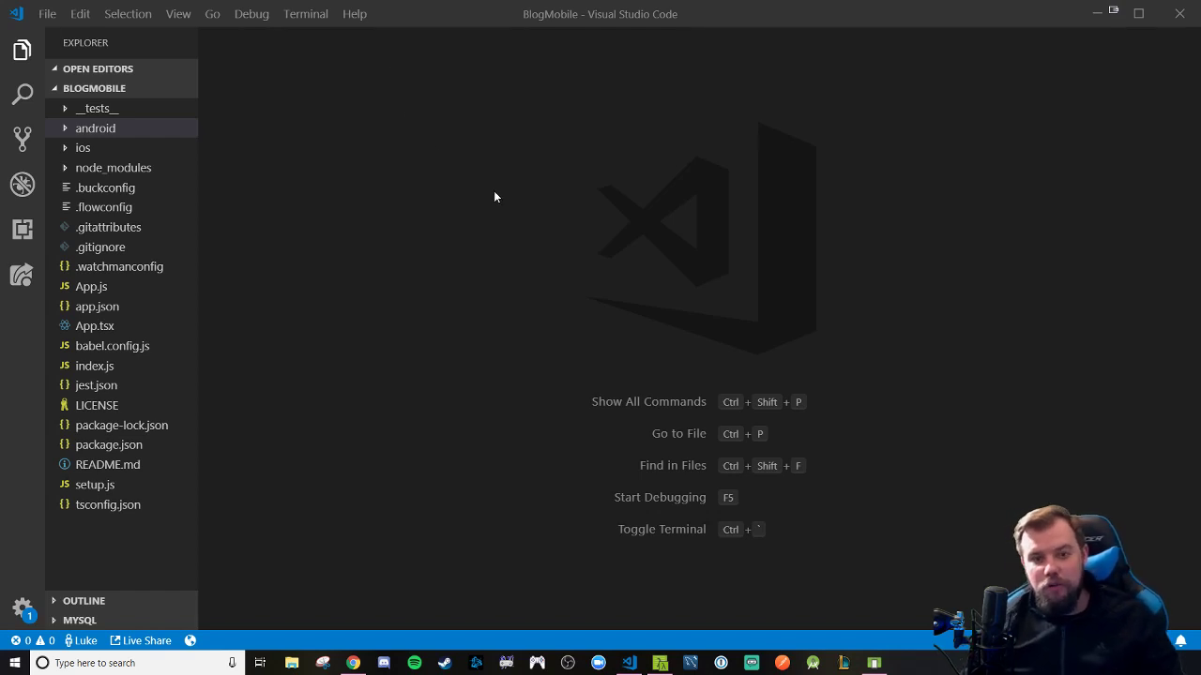
mouse_move(530, 281)
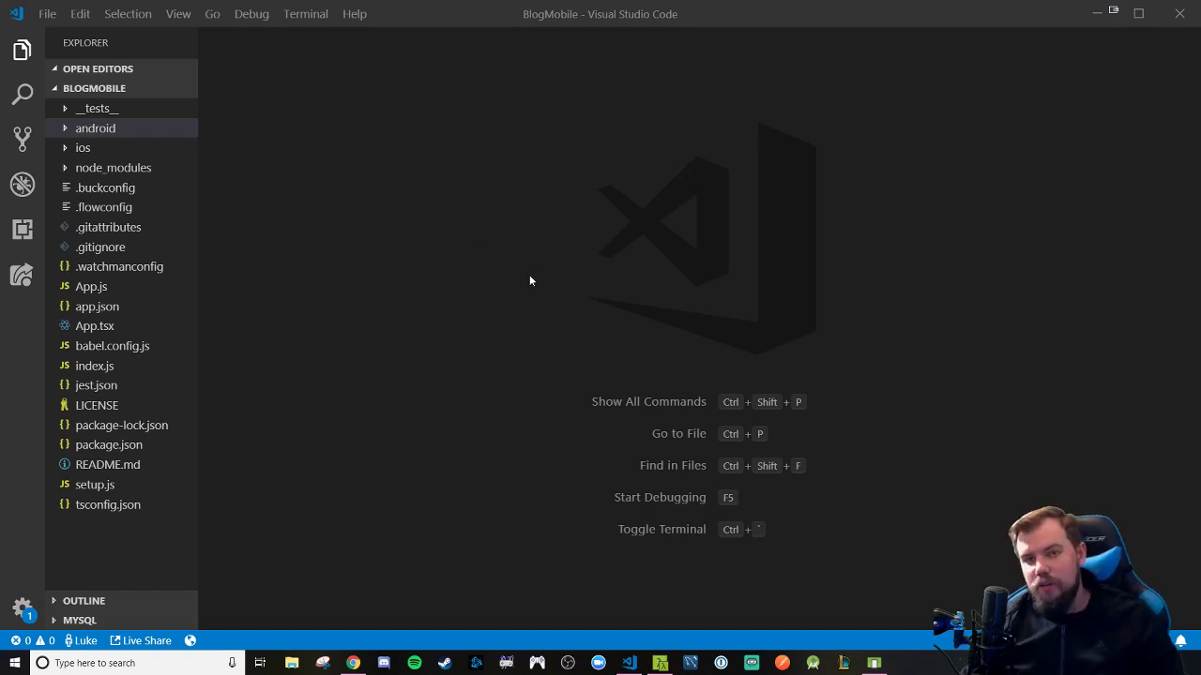
mouse_move(532, 286)
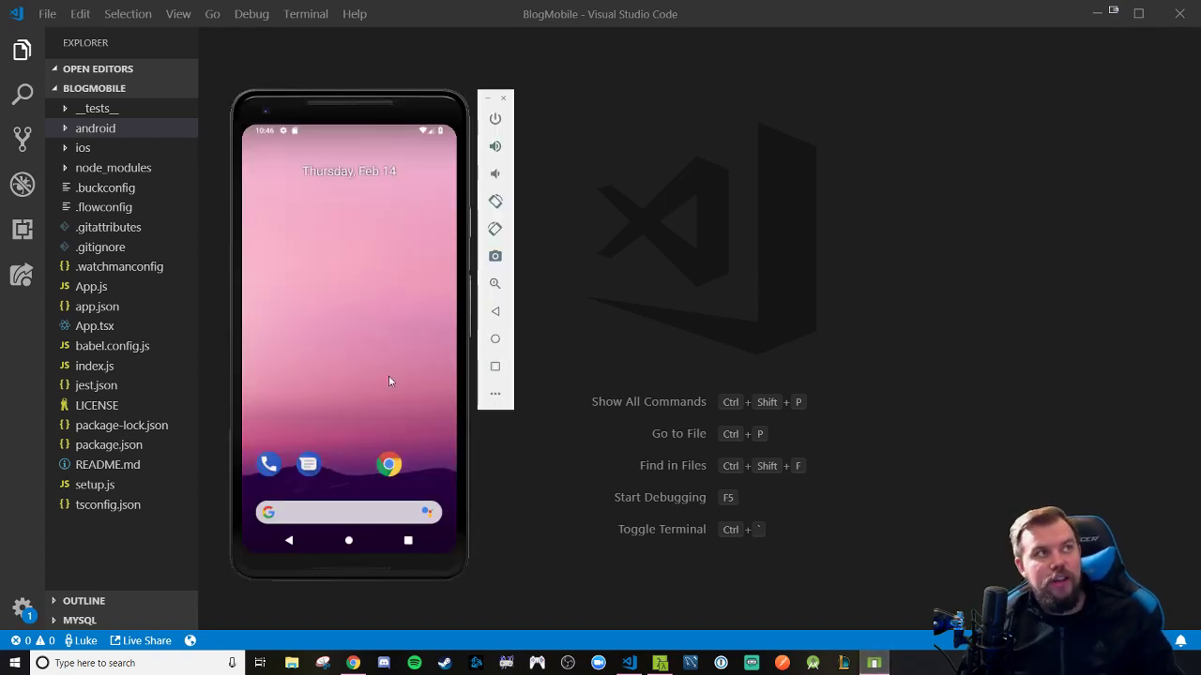
mouse_move(347, 245)
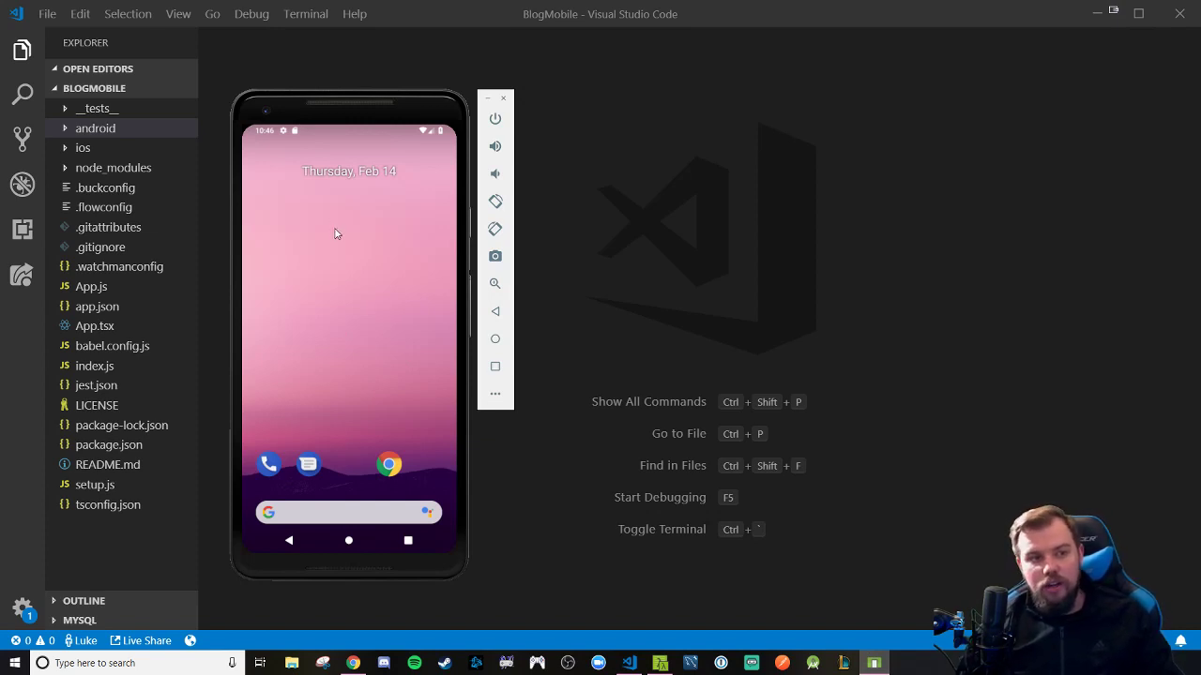
mouse_move(337, 246)
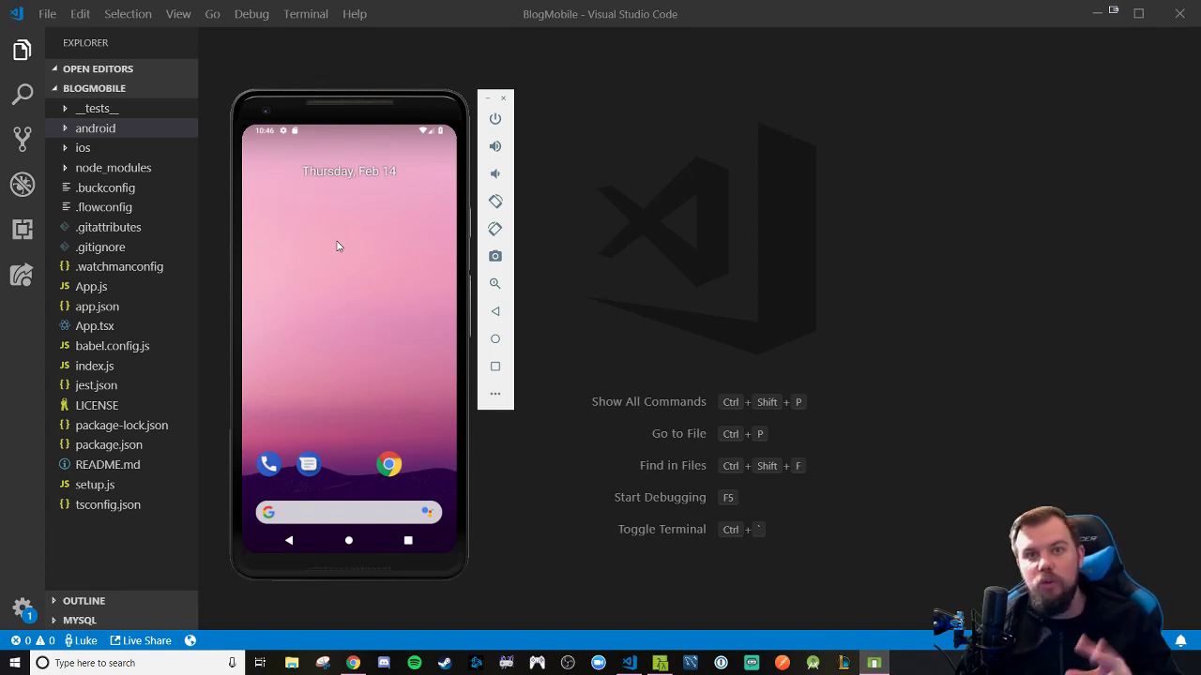
mouse_move(672, 318)
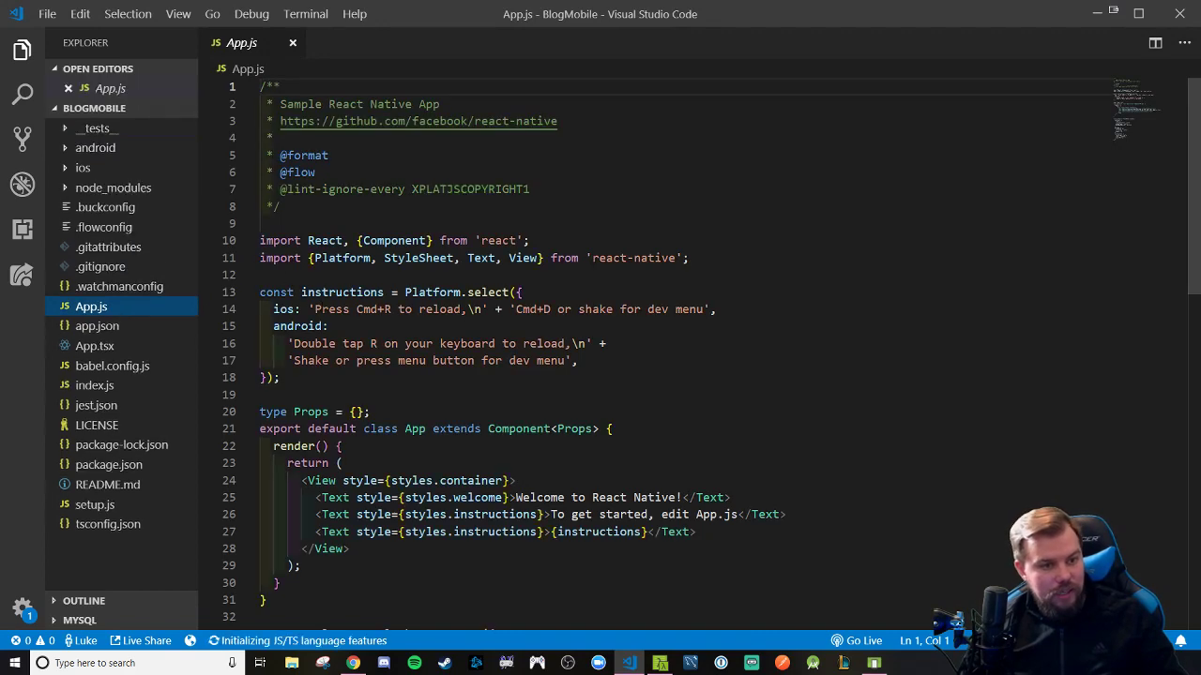
Delete App.js from the BlogMobile project.
right_click(91, 306)
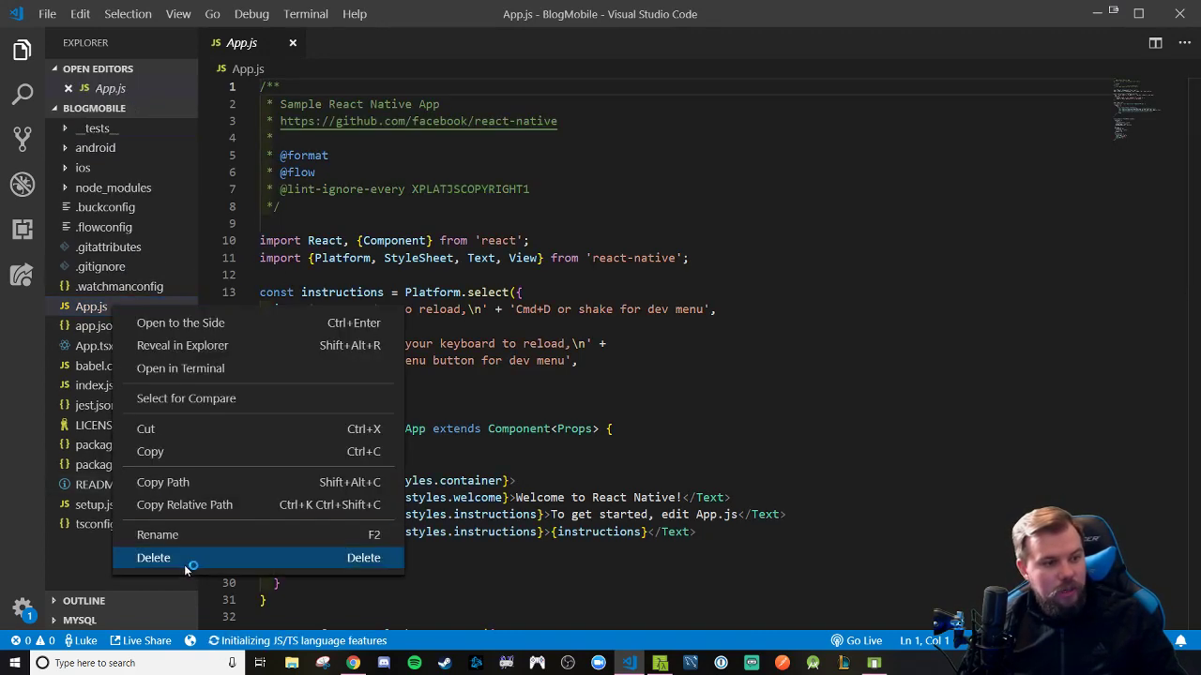
left_click(152, 557)
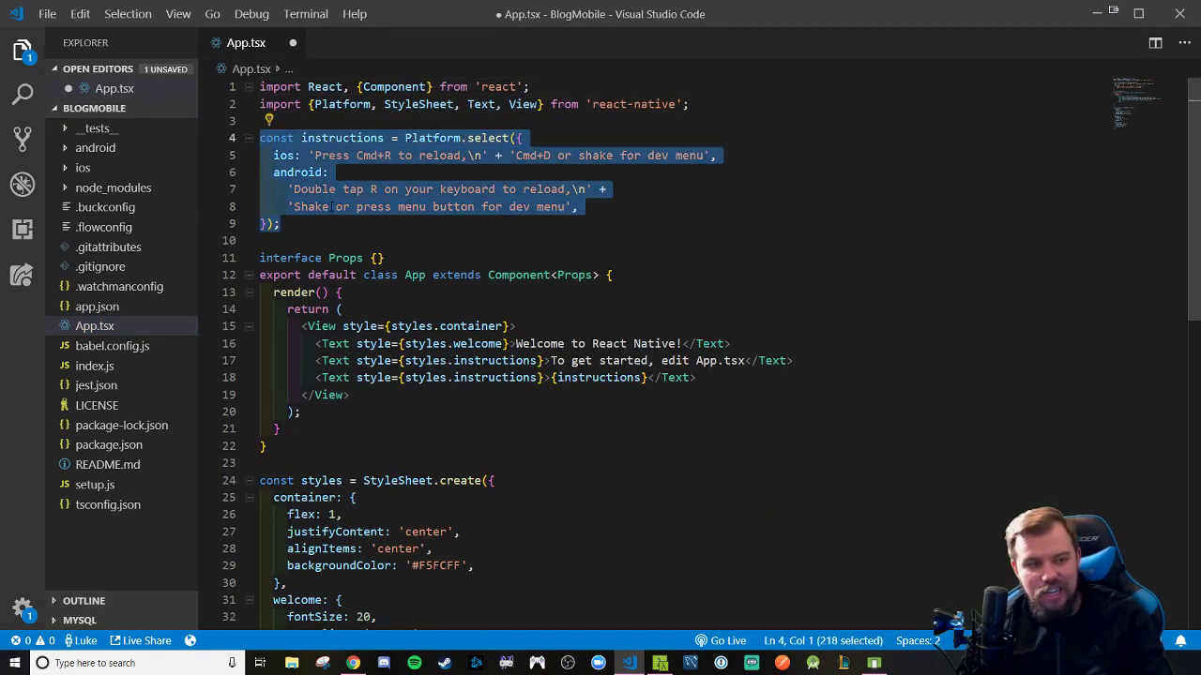
Remove the instructions constant, Platform import and instruction lines; change the welcome text to 'Ayy lmao'.
key("Delete")
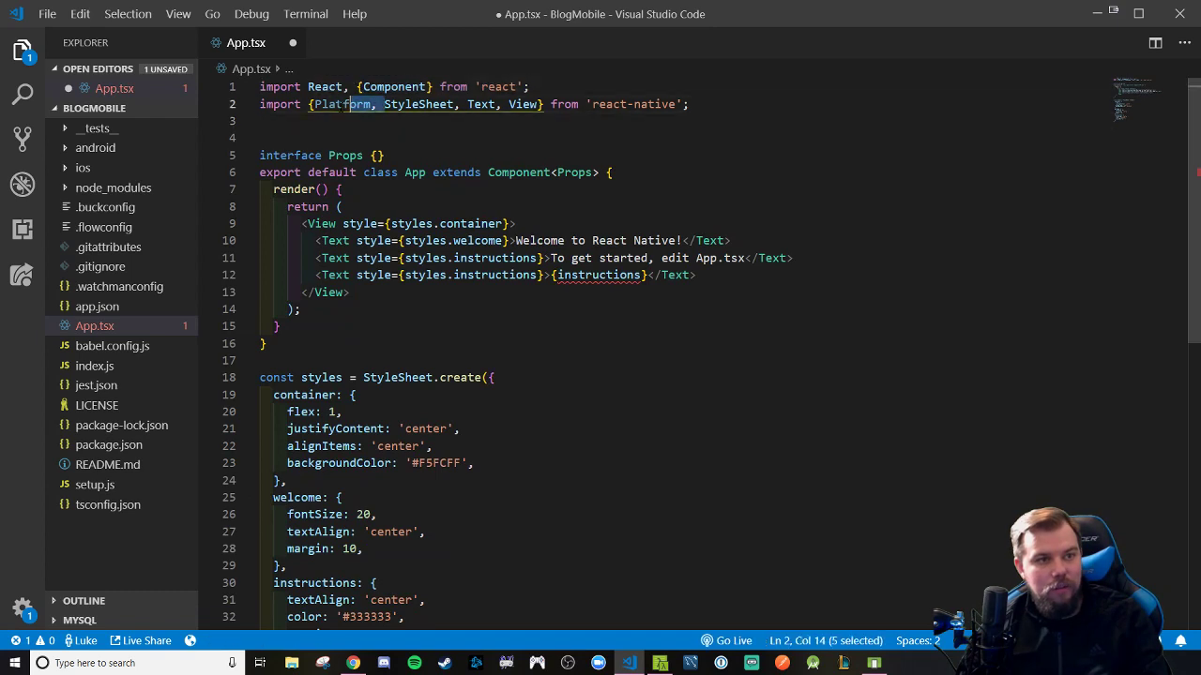
key("Delete")
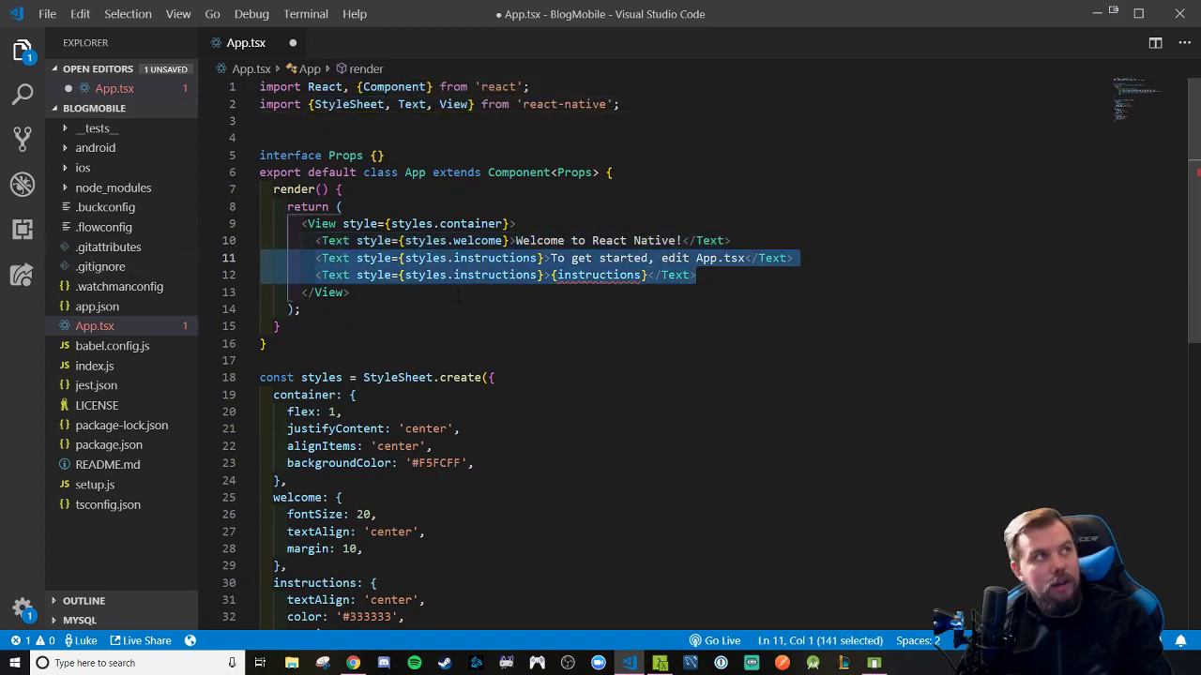
key("Delete")
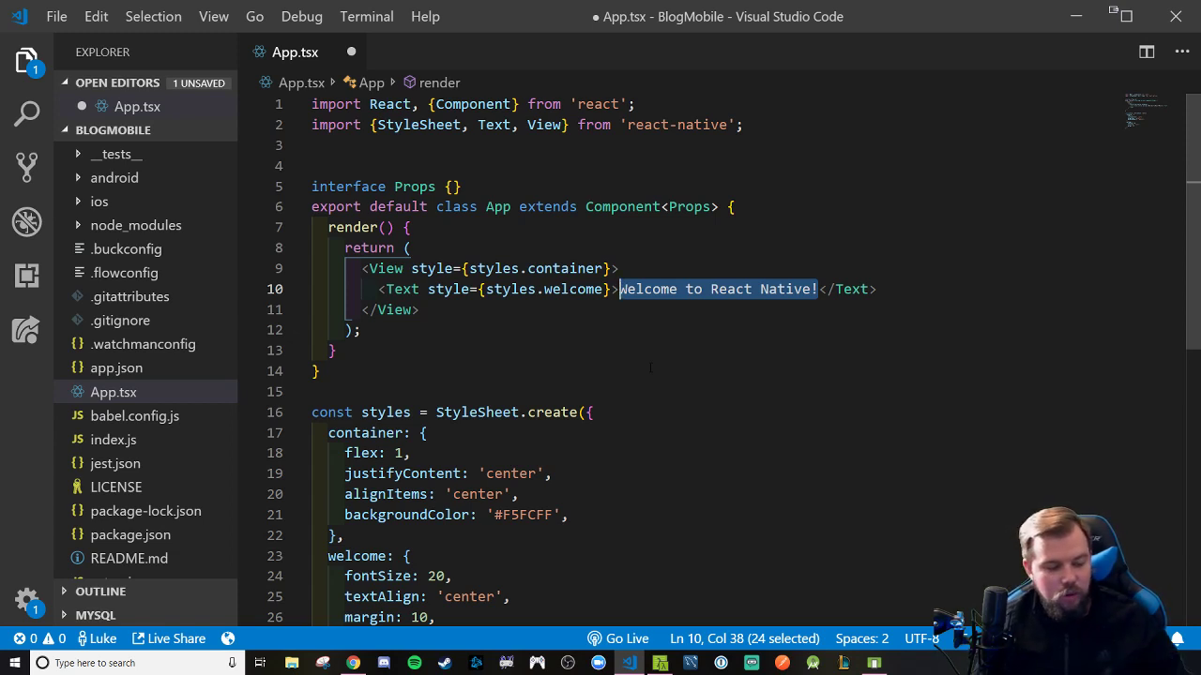
type("Ayy l")
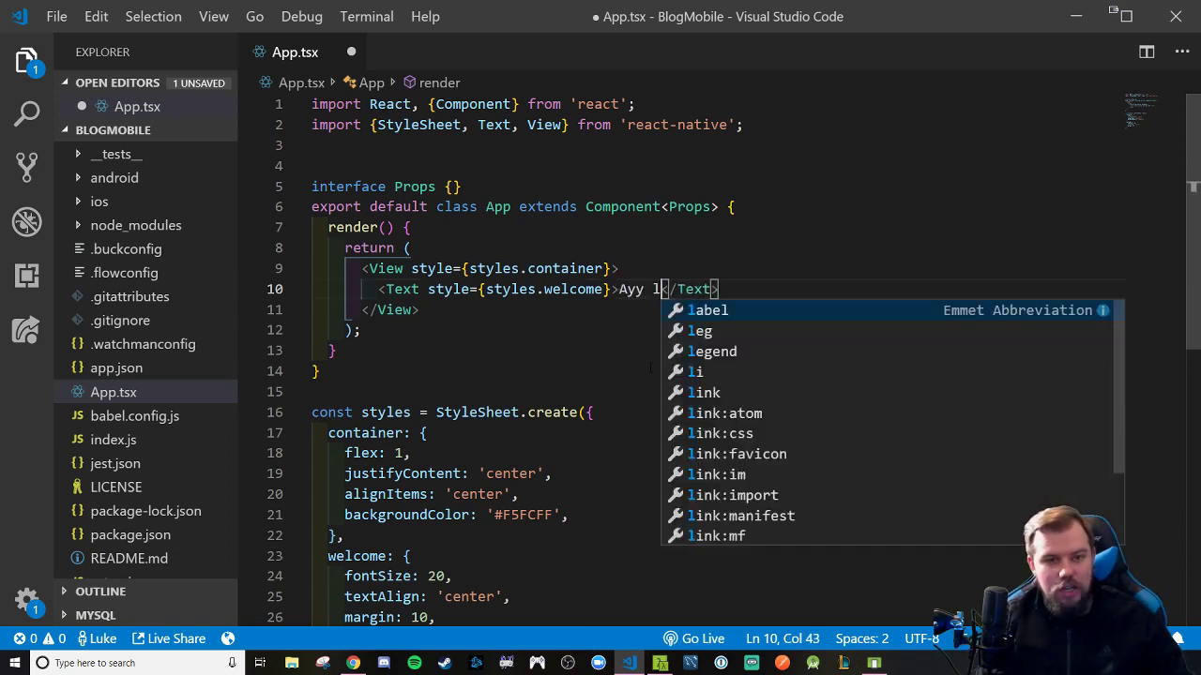
type("mao")
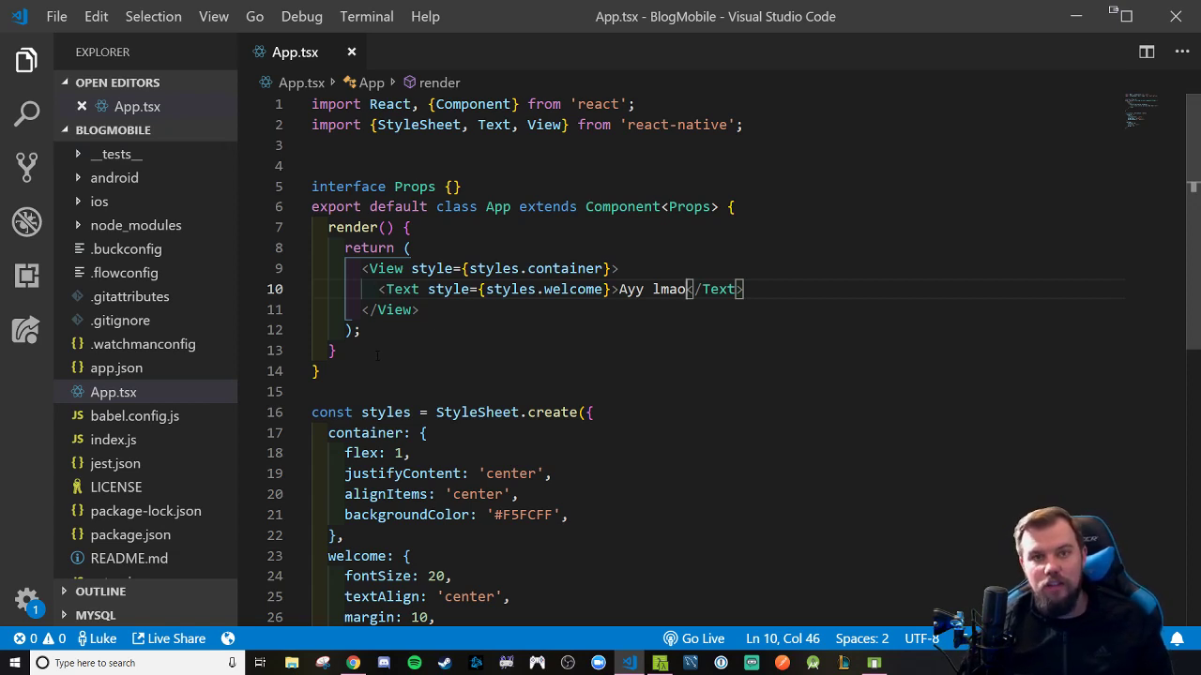
mouse_move(211, 357)
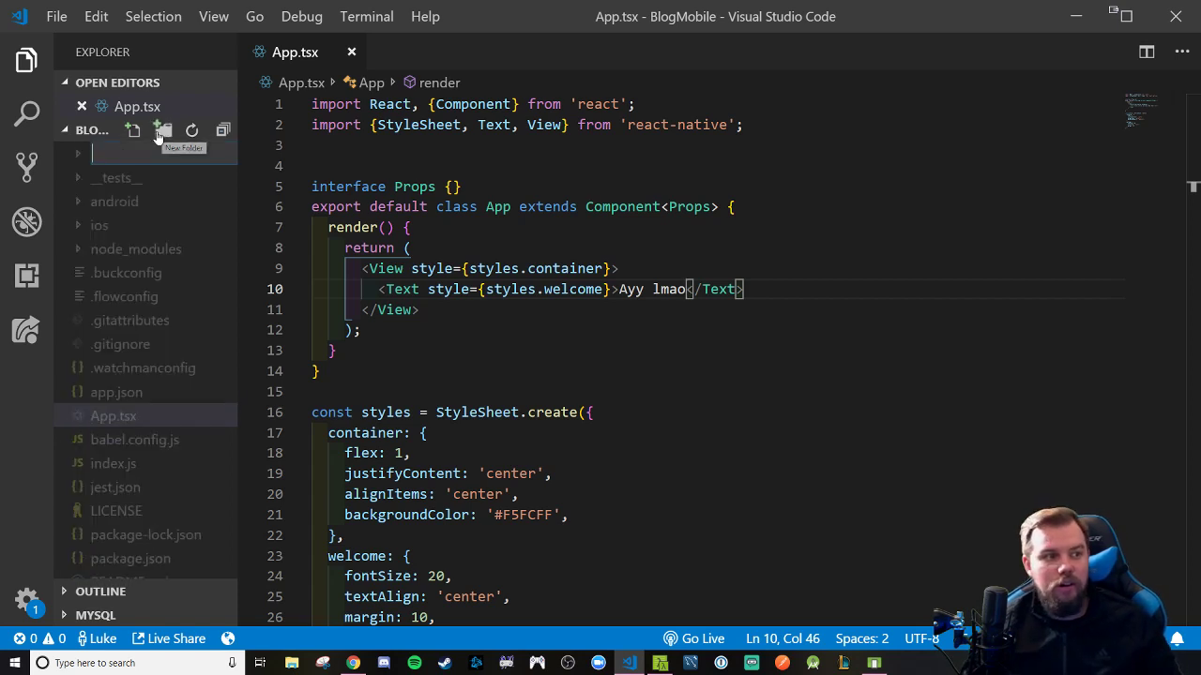
Create a src folder holding App.tsx, and close the updated test file.
left_click(162, 130)
type("src")
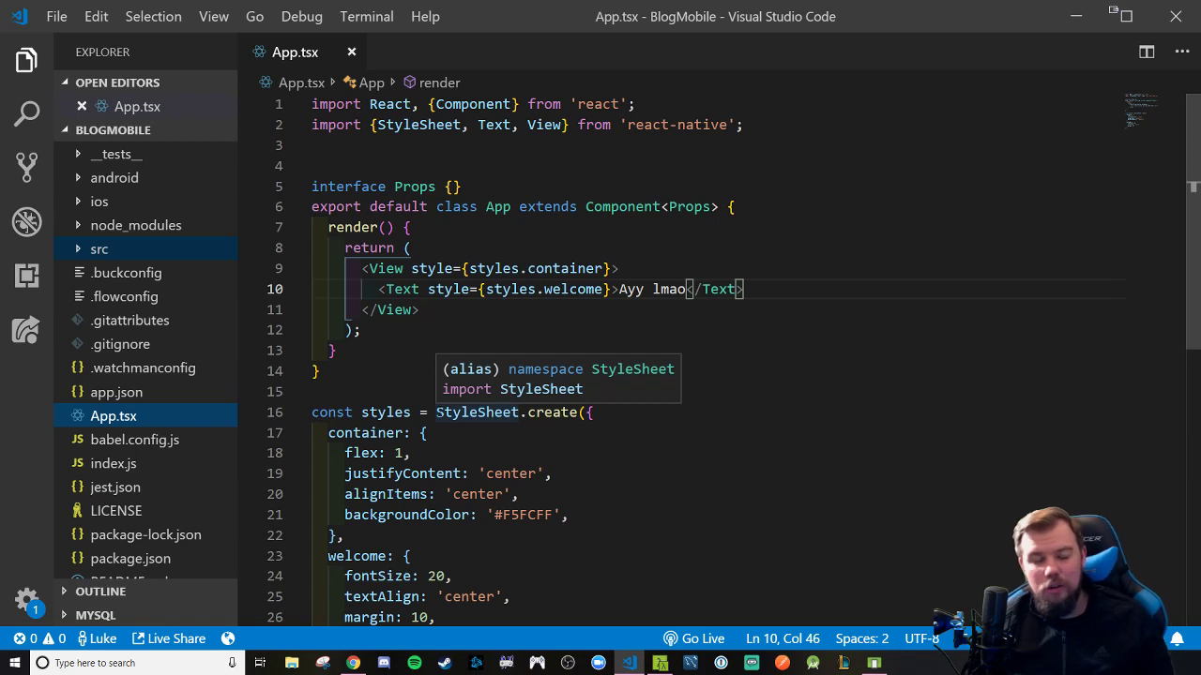
mouse_move(106, 430)
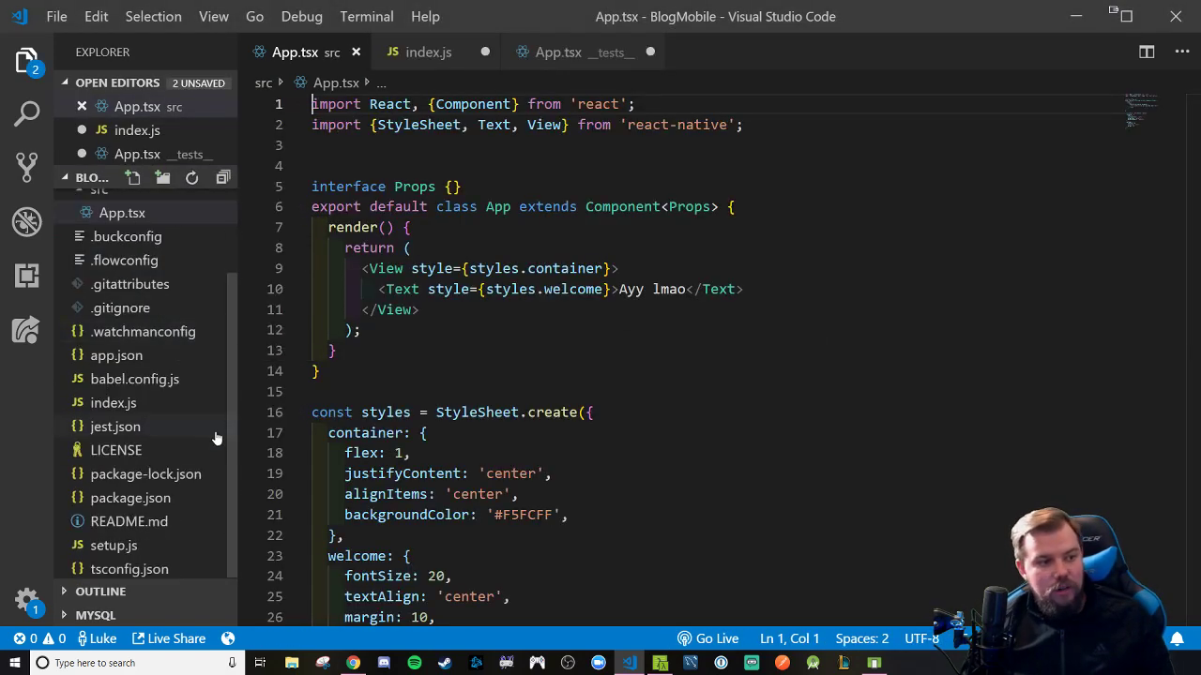
mouse_move(113, 402)
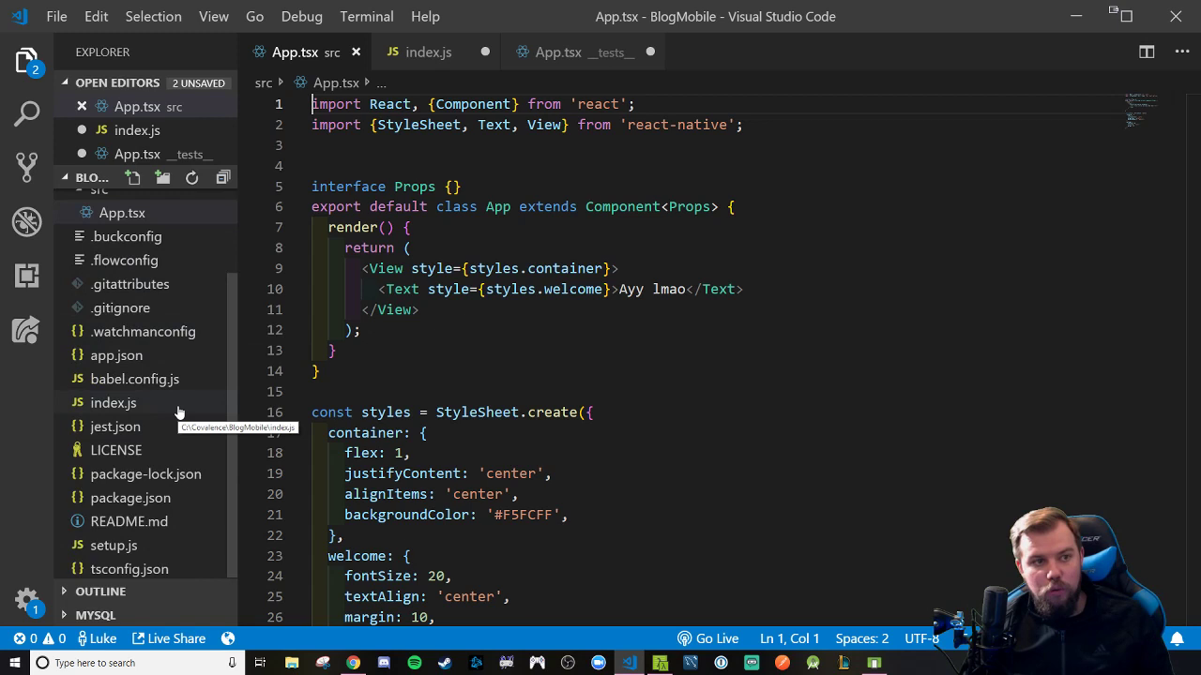
left_click(113, 402)
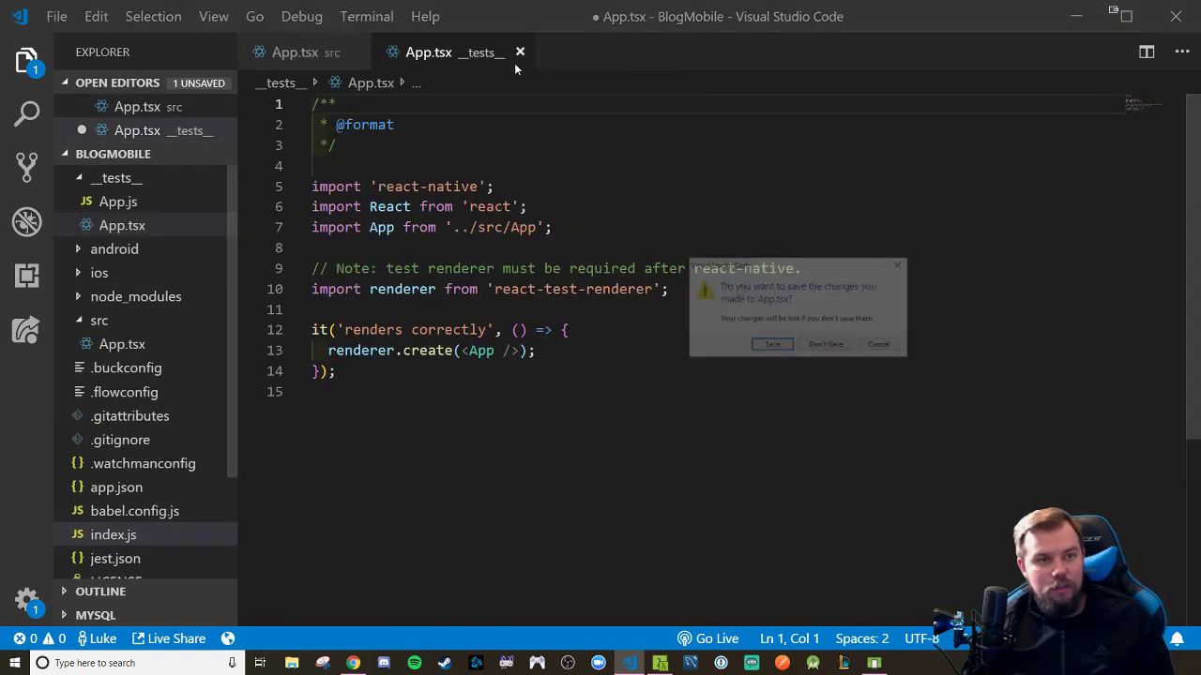
left_click(825, 343)
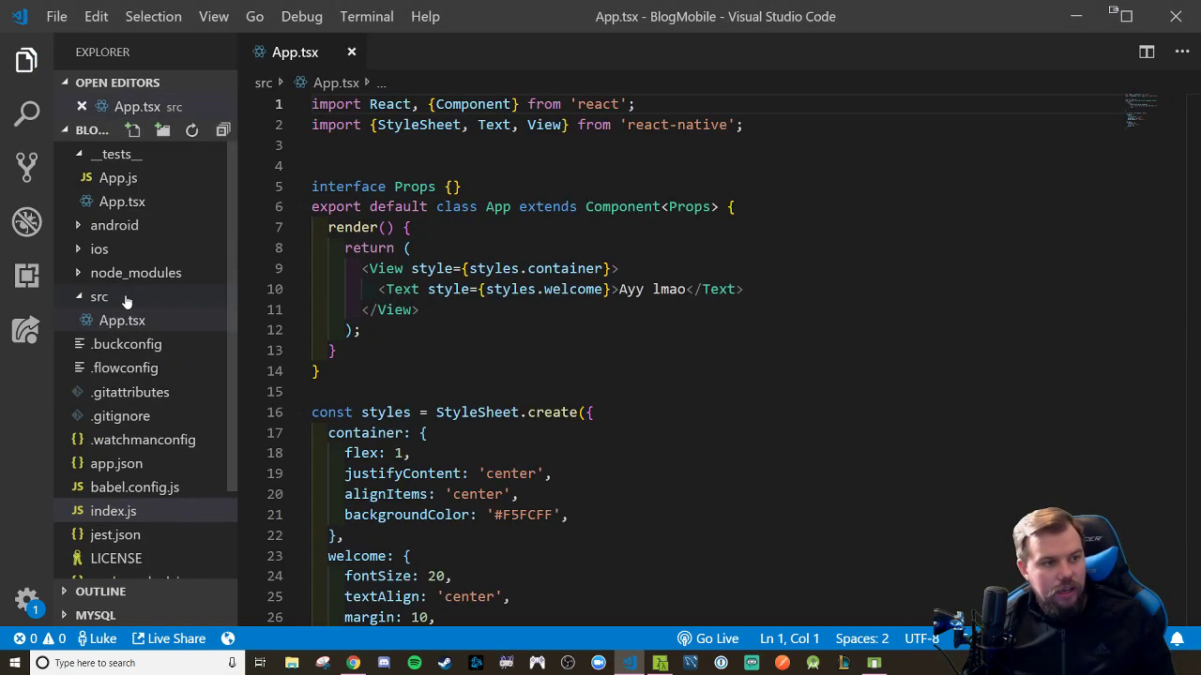
Add components and screens folders inside src.
left_click(162, 130)
type("screens")
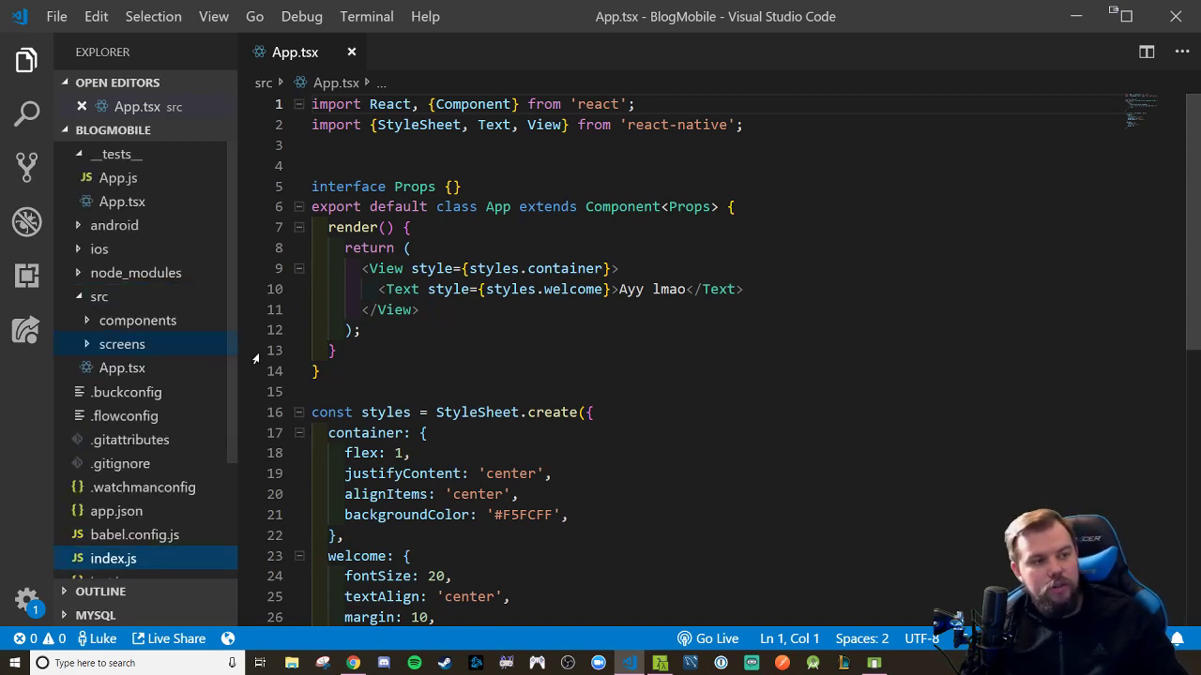
left_click(121, 344)
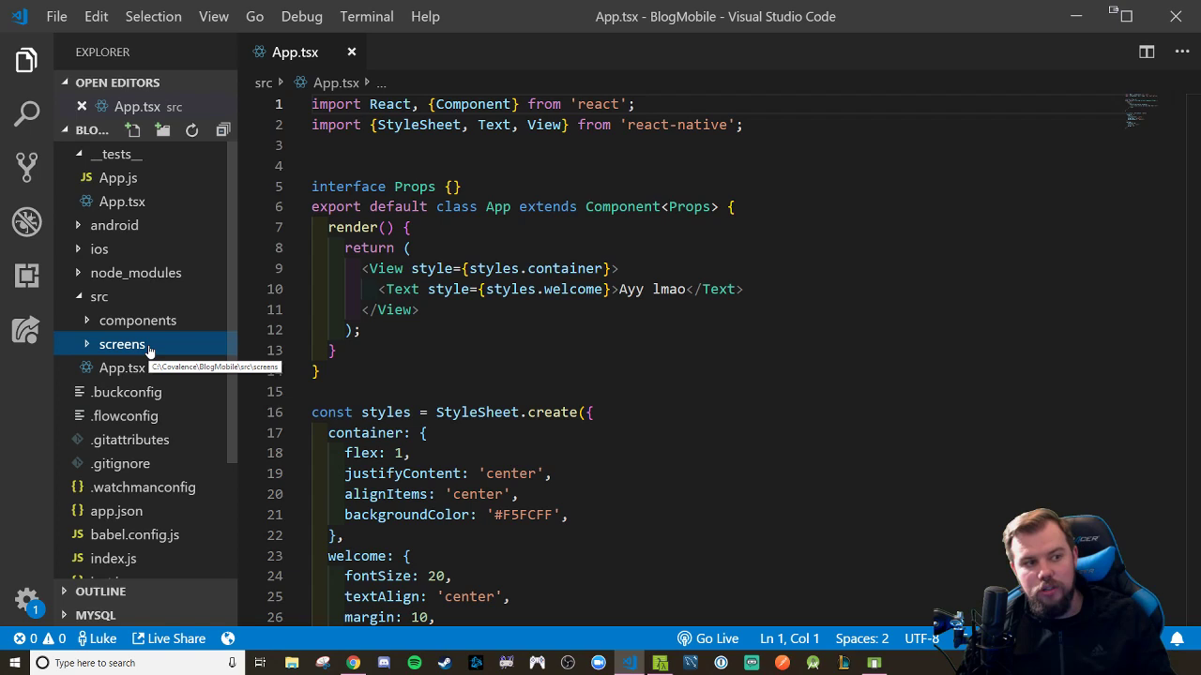
left_click(138, 320)
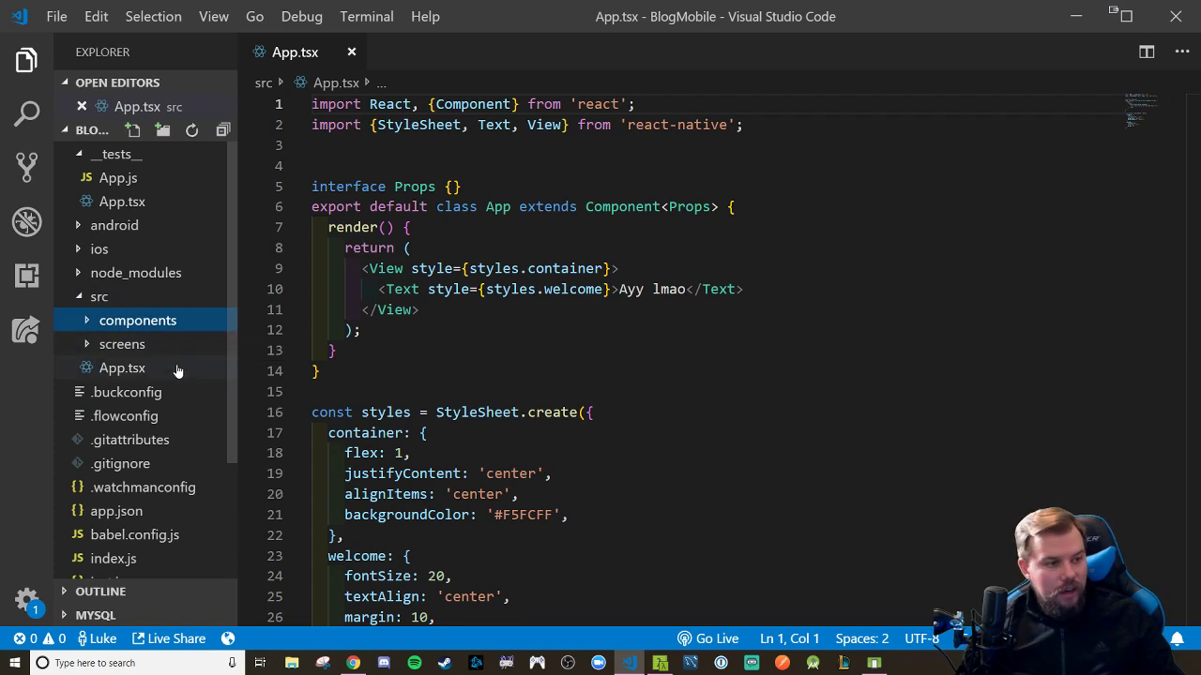
mouse_move(122, 320)
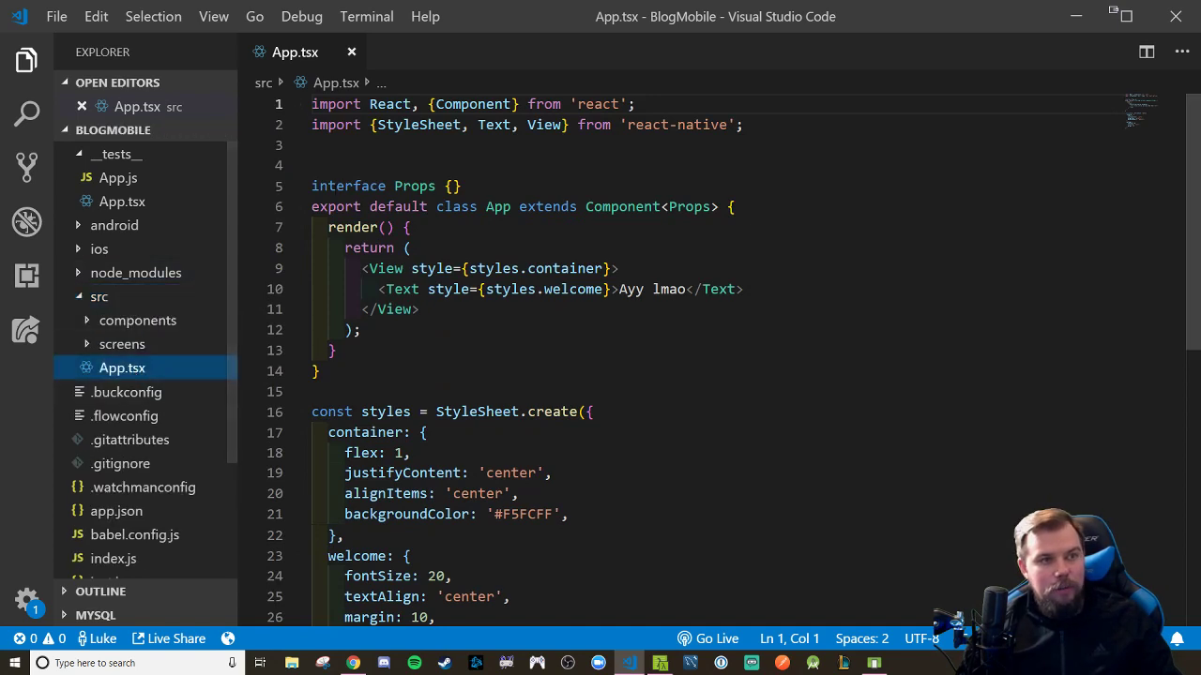
mouse_move(908, 663)
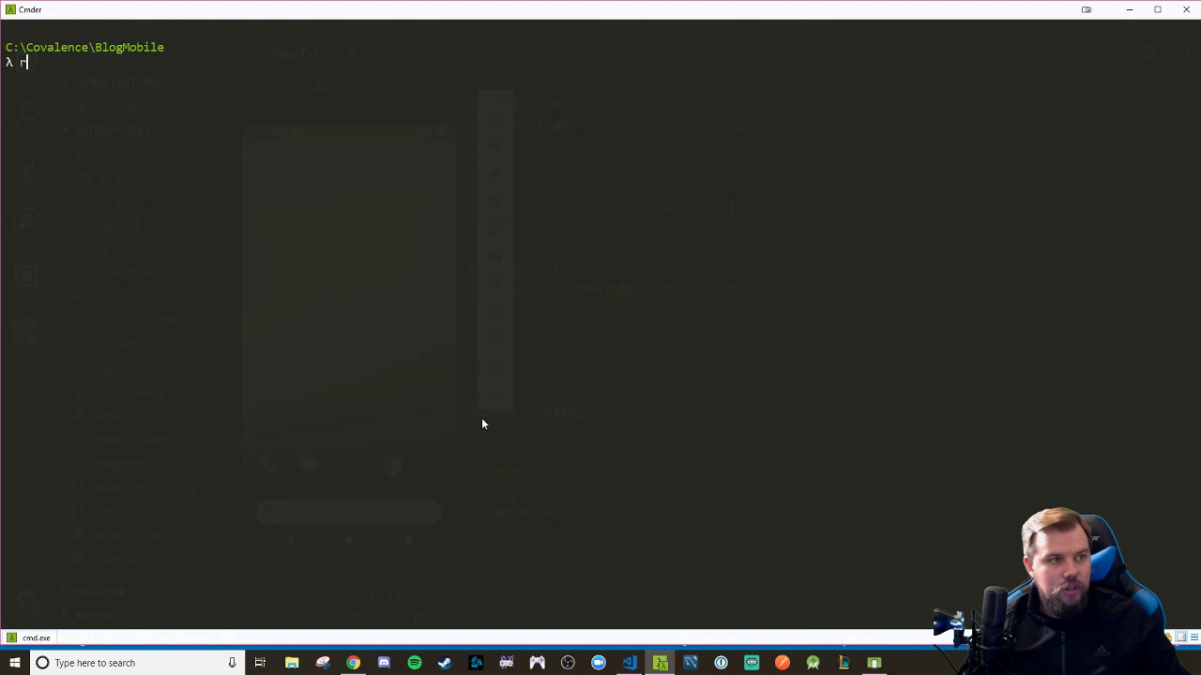
Run react-native run-android in Cmder, which fails on a settings.gradle character.
type("eact")
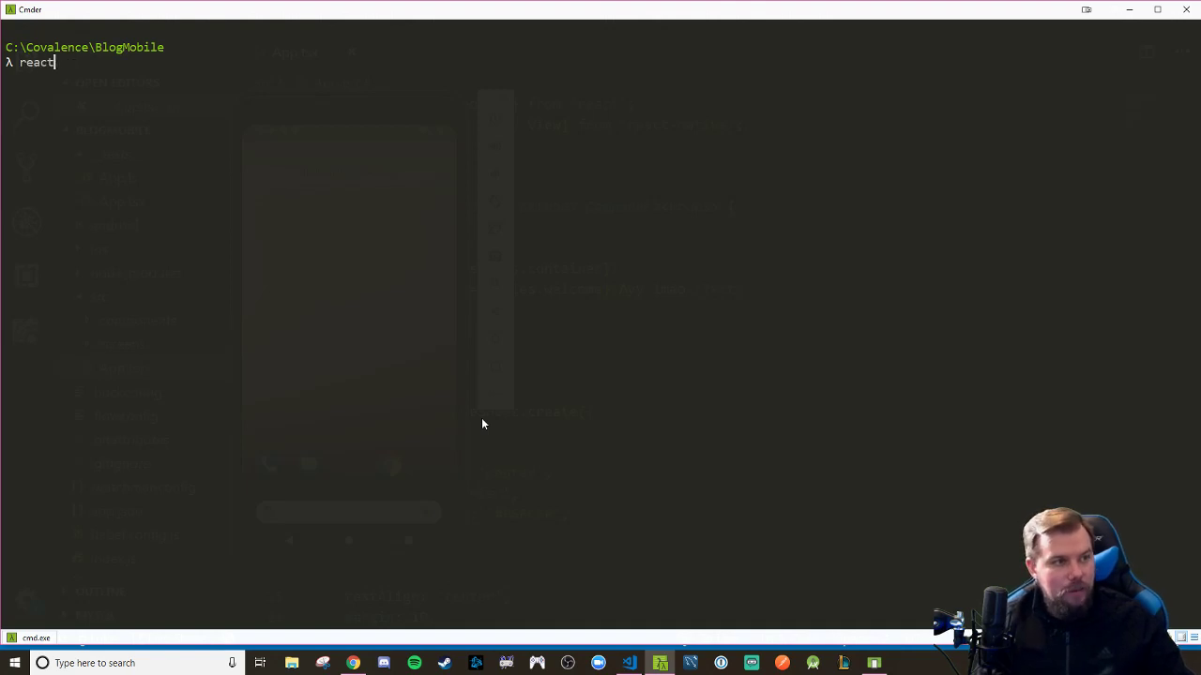
type("-native")
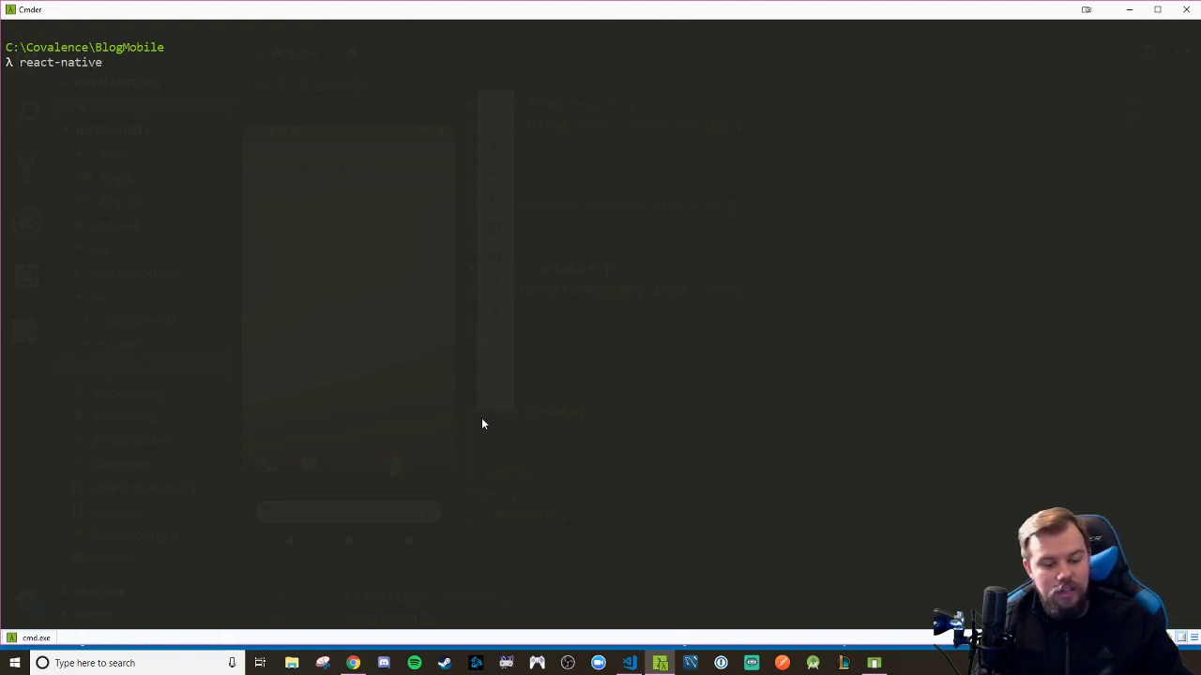
type("r")
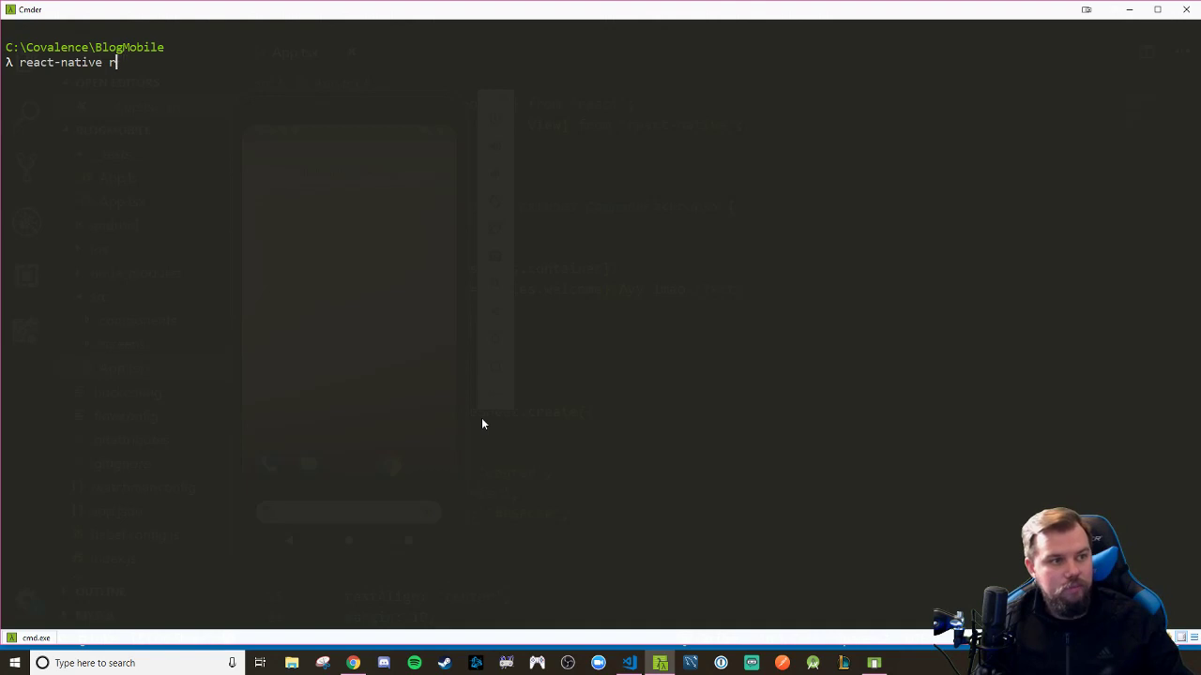
type("un-a")
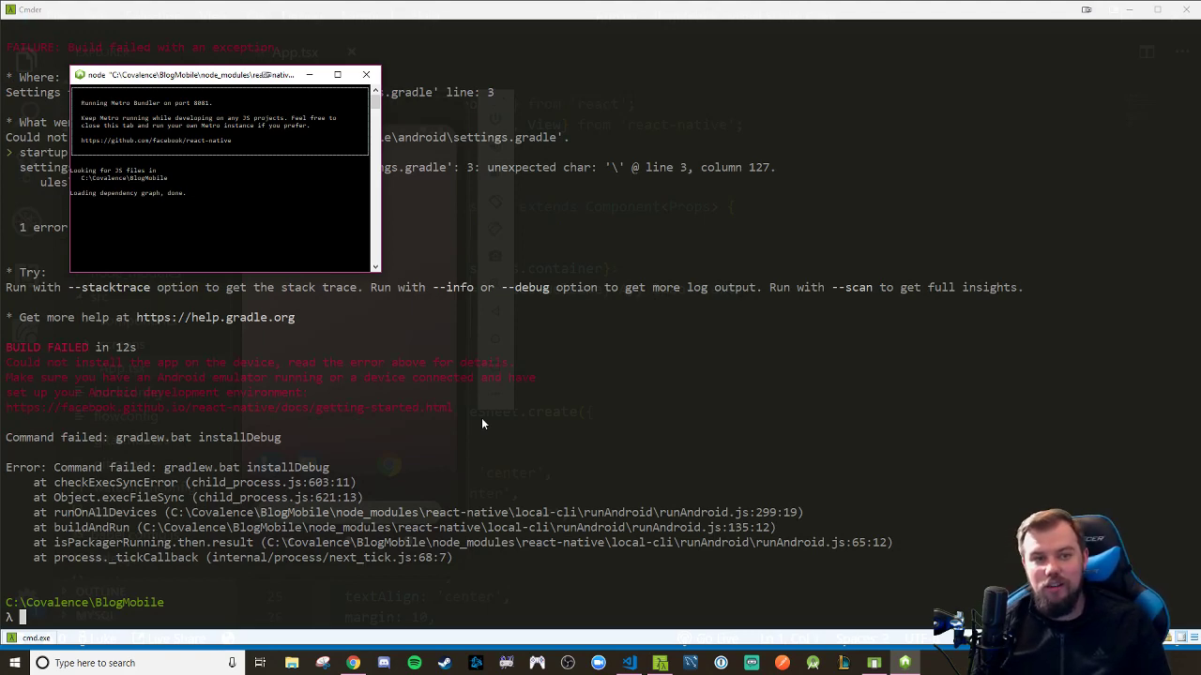
Bring the Gradle build output forward to read the settings.gradle line-3 error.
left_click(365, 74)
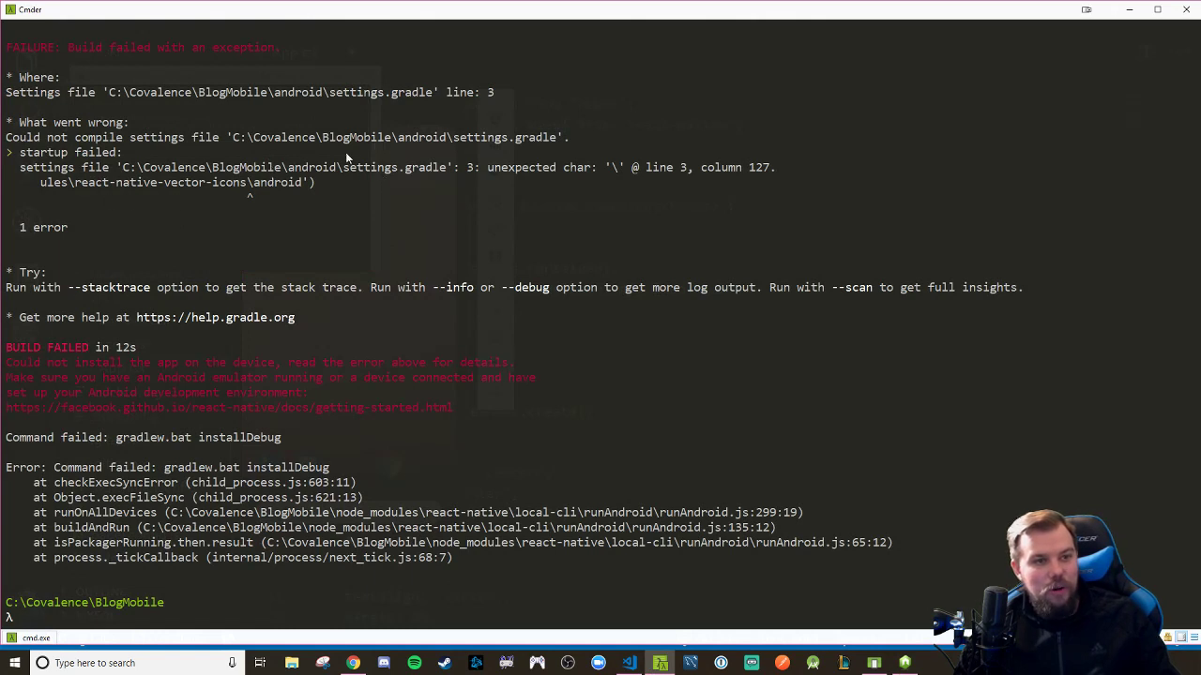
mouse_move(144, 216)
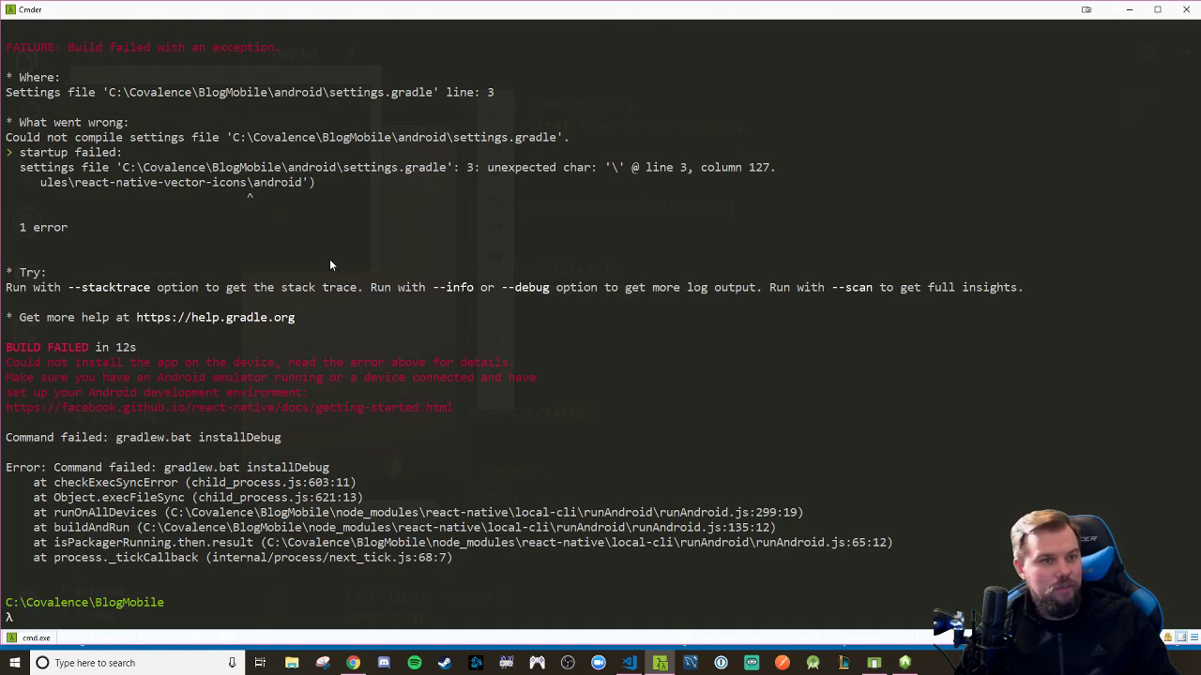
mouse_move(418, 383)
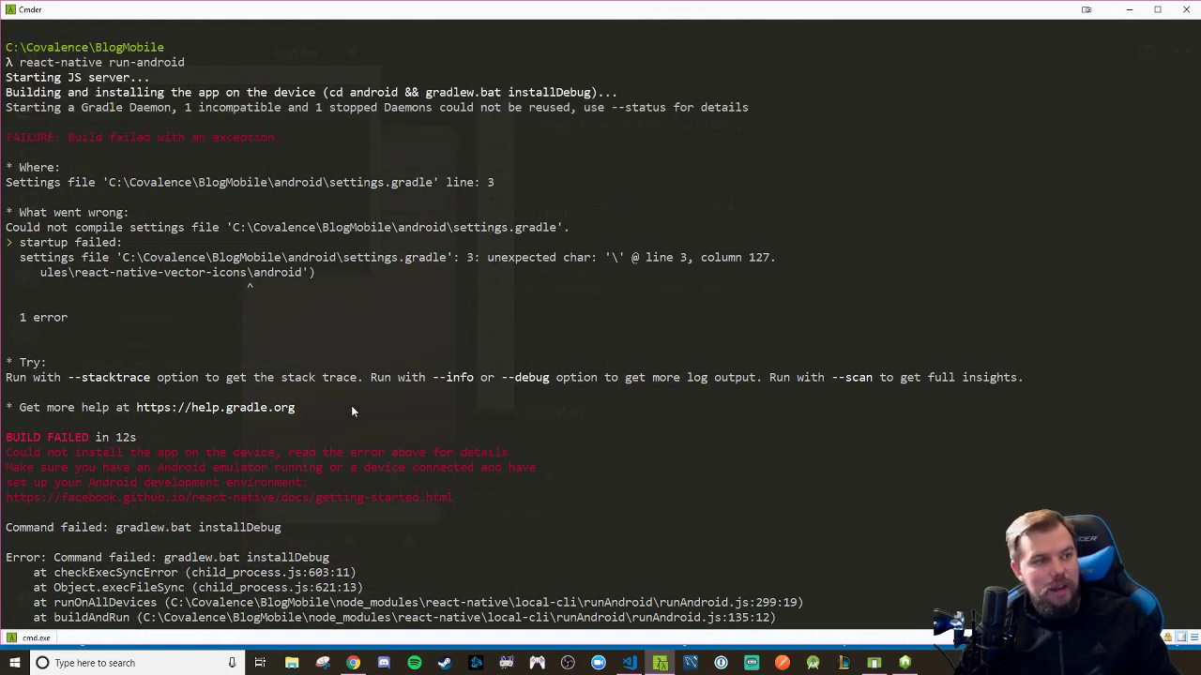
mouse_move(366, 332)
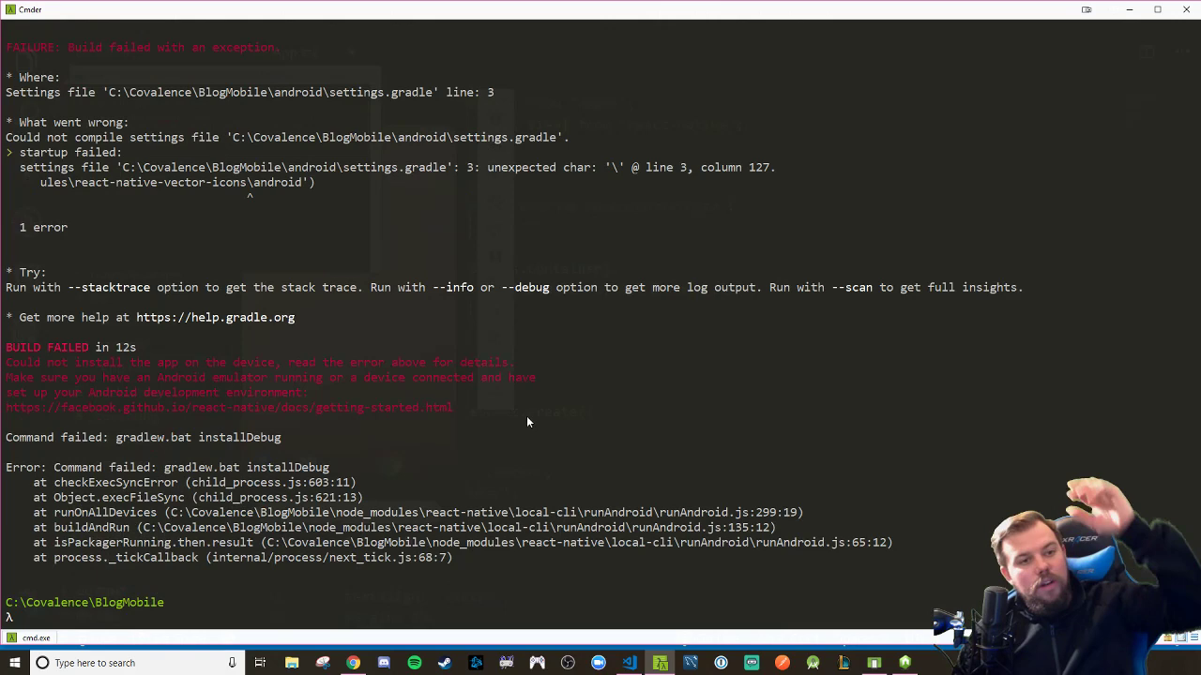
mouse_move(634, 633)
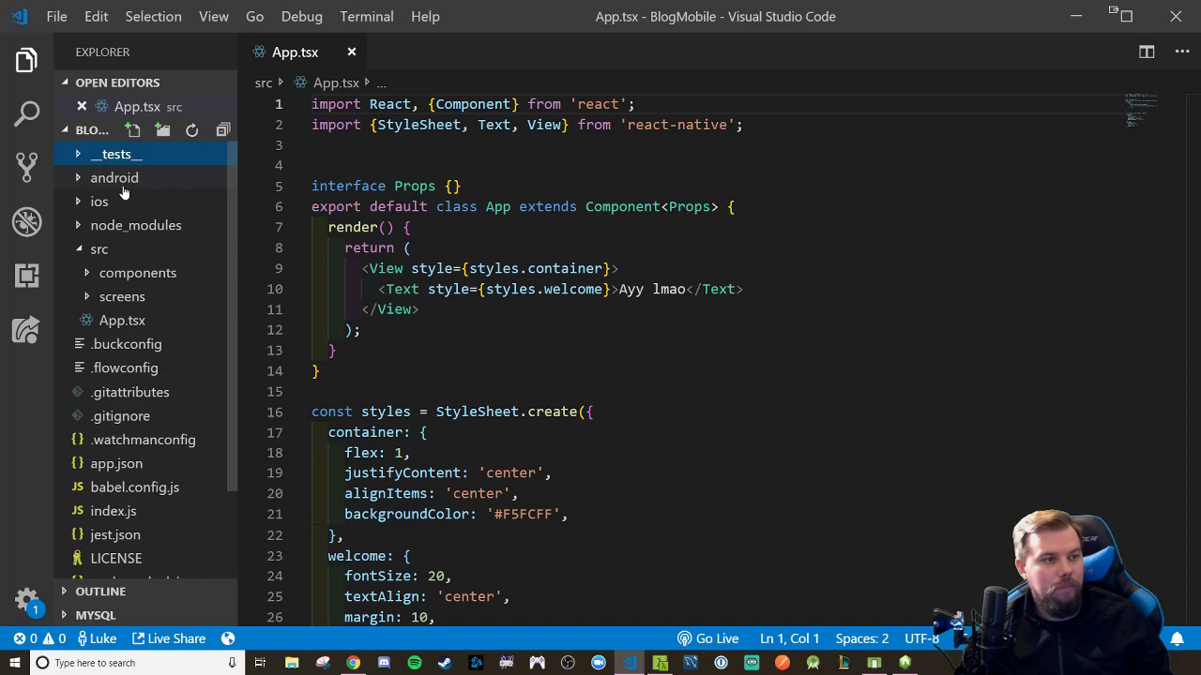
Open android/settings.gradle and compare its backslash projectDir paths with the Cmder error.
left_click(114, 177)
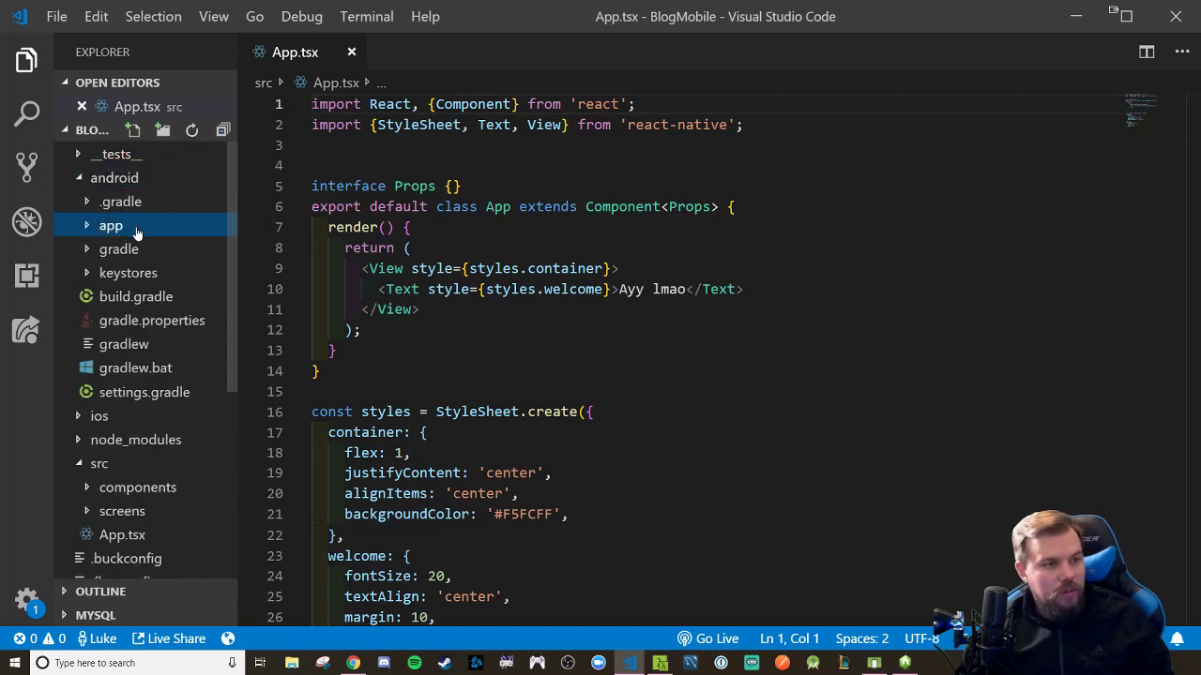
key("alt+tab")
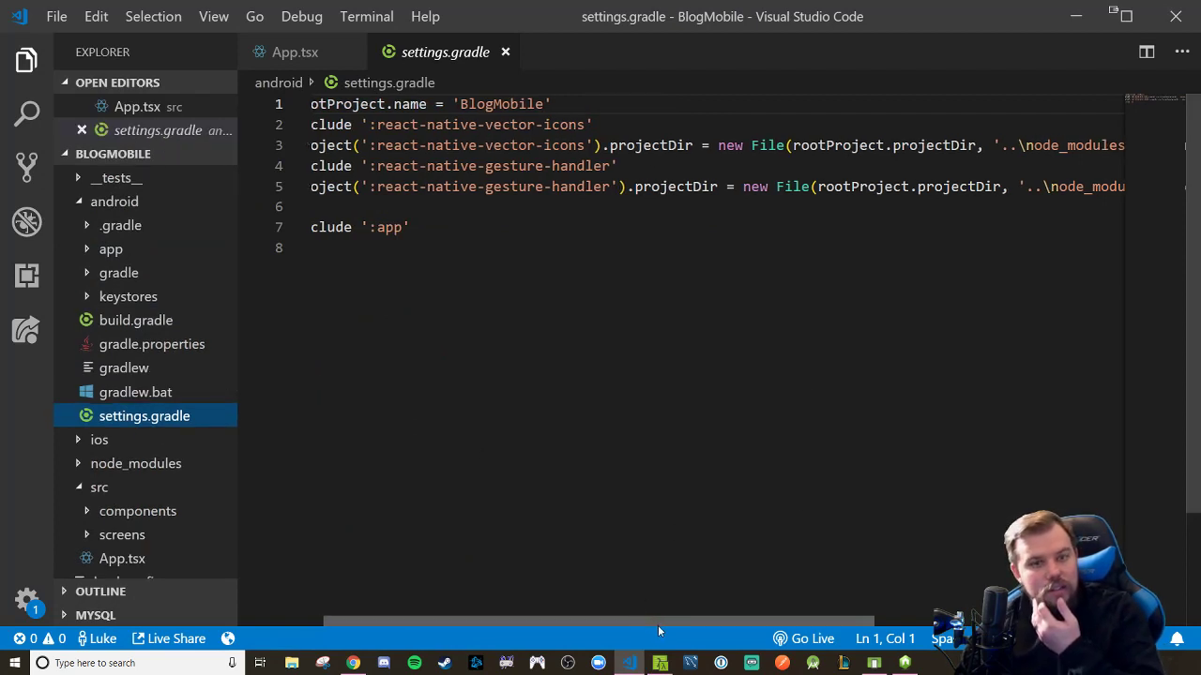
scroll("right", 3)
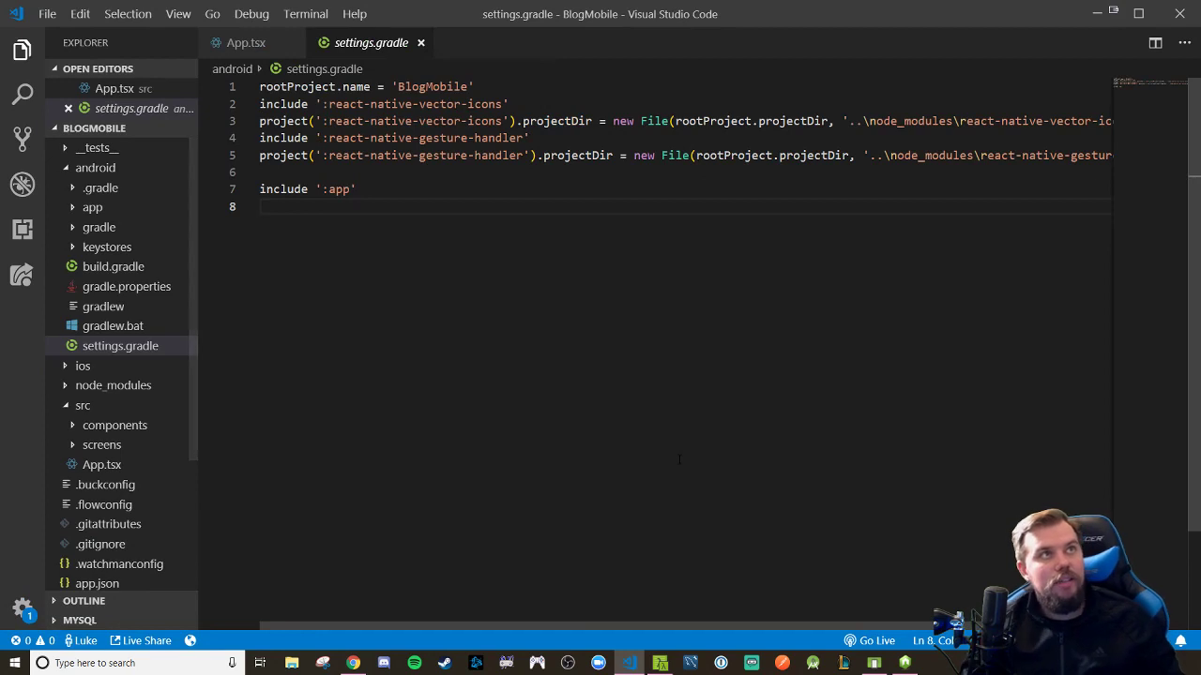
left_click(871, 120)
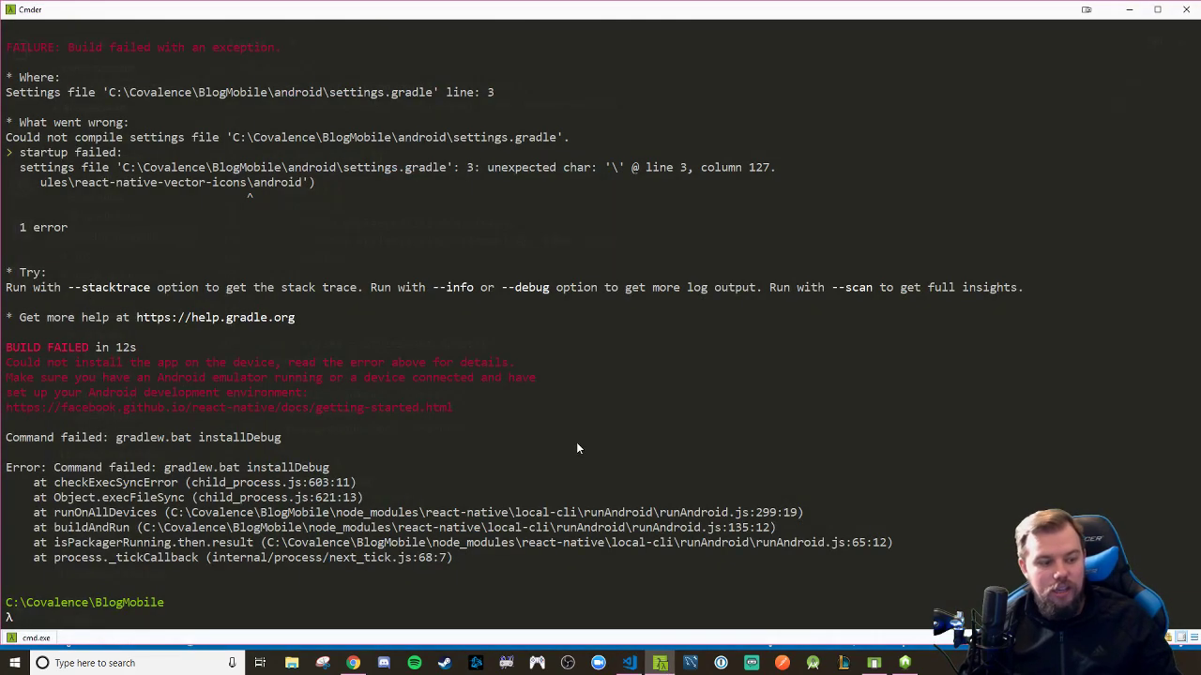
Rerun react-native run-android in Cmder until the build succeeds.
type("react-native run-android")
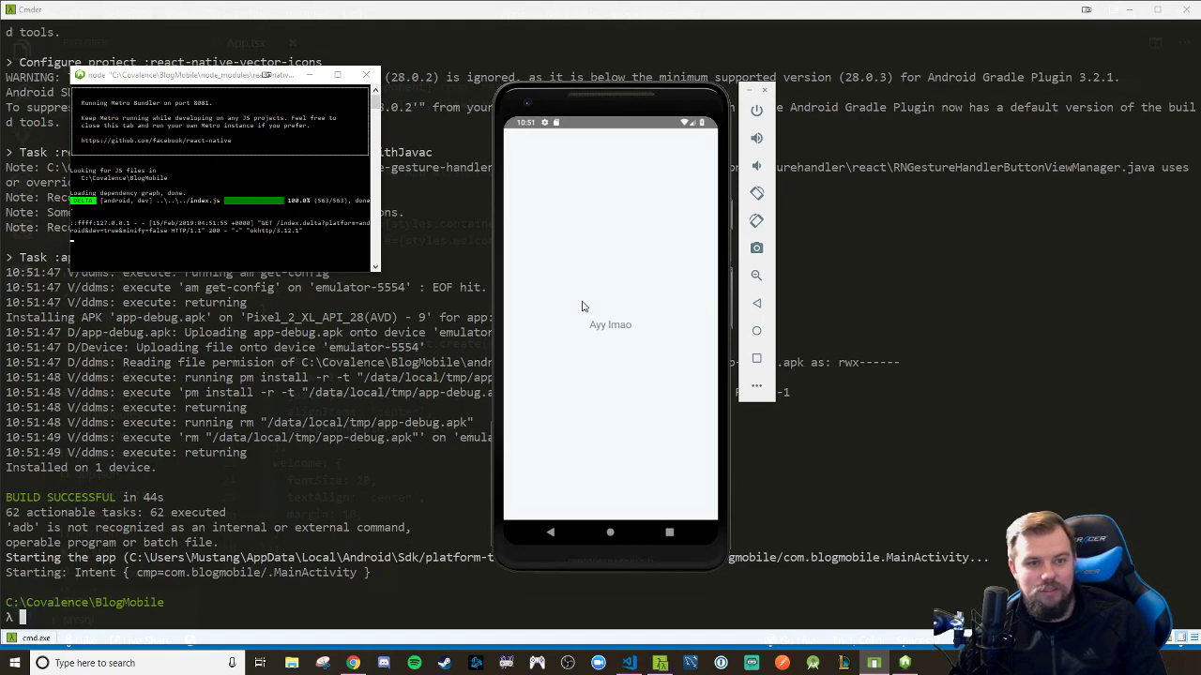
Drag the emulator window to the left beside the Cmder build log.
left_click_drag(610, 84, 514, 84)
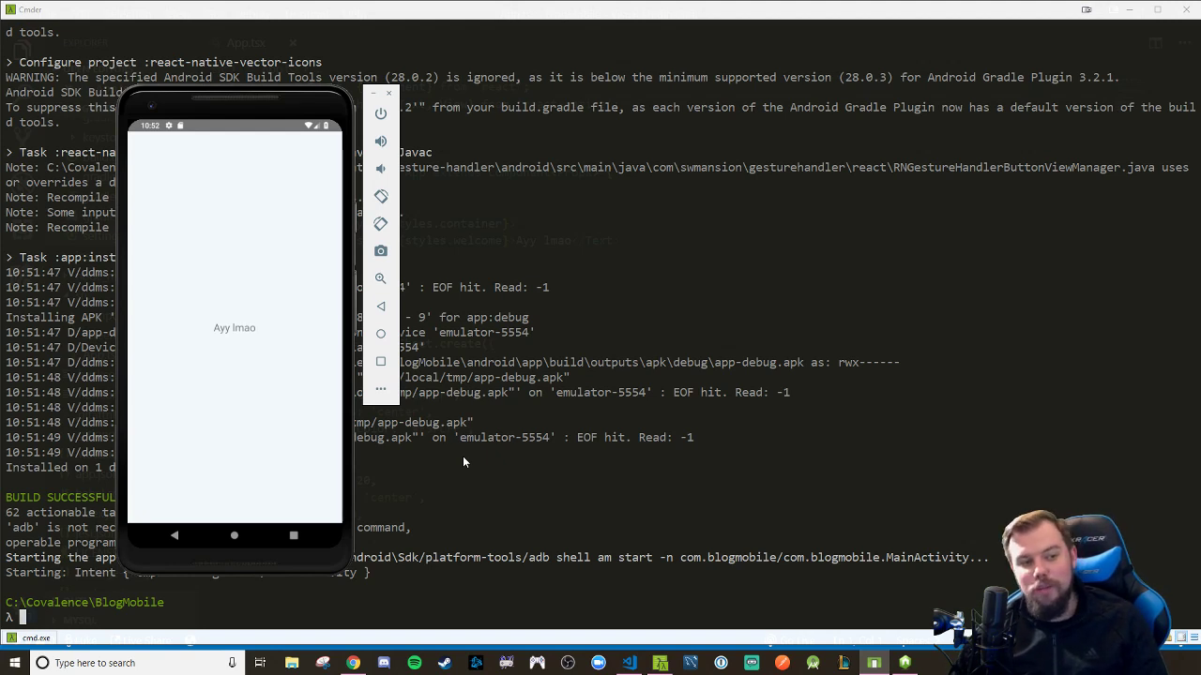
mouse_move(450, 425)
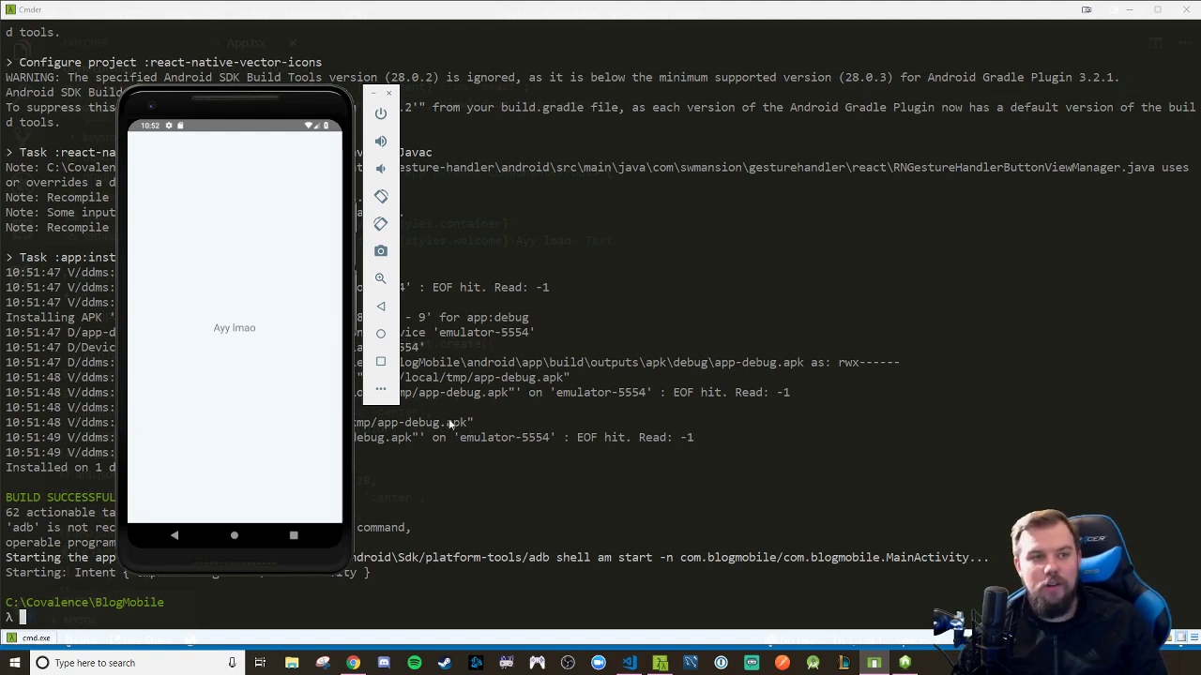